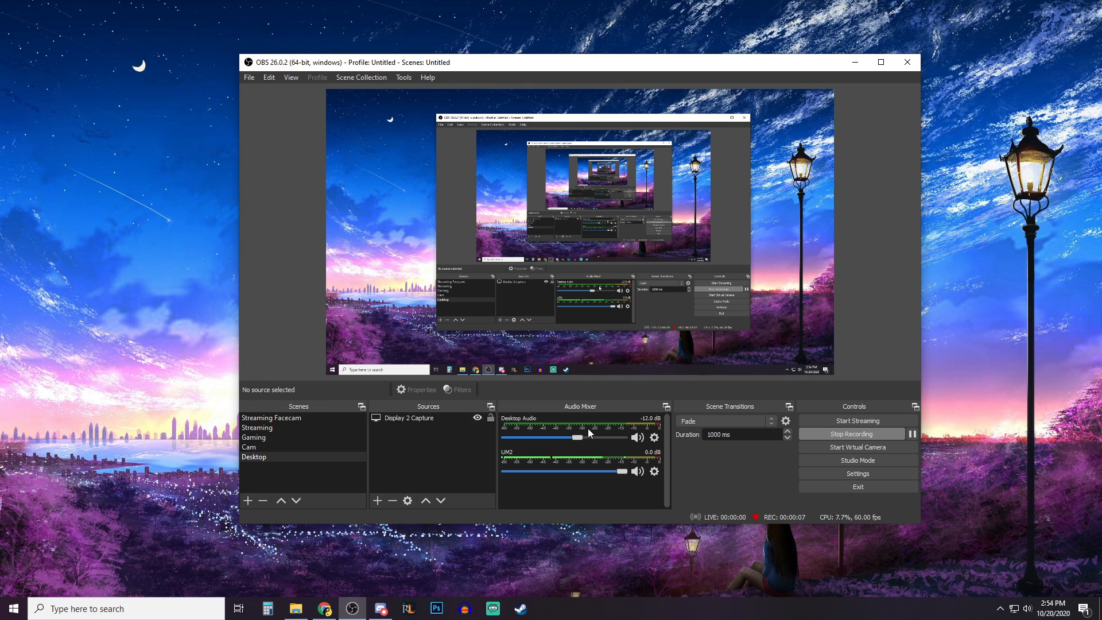
Step: Confirm Desktop Audio uses Speakers (High Definition Audio Device) in its properties
{"action": "right_click", "coordinate": [577, 422]}
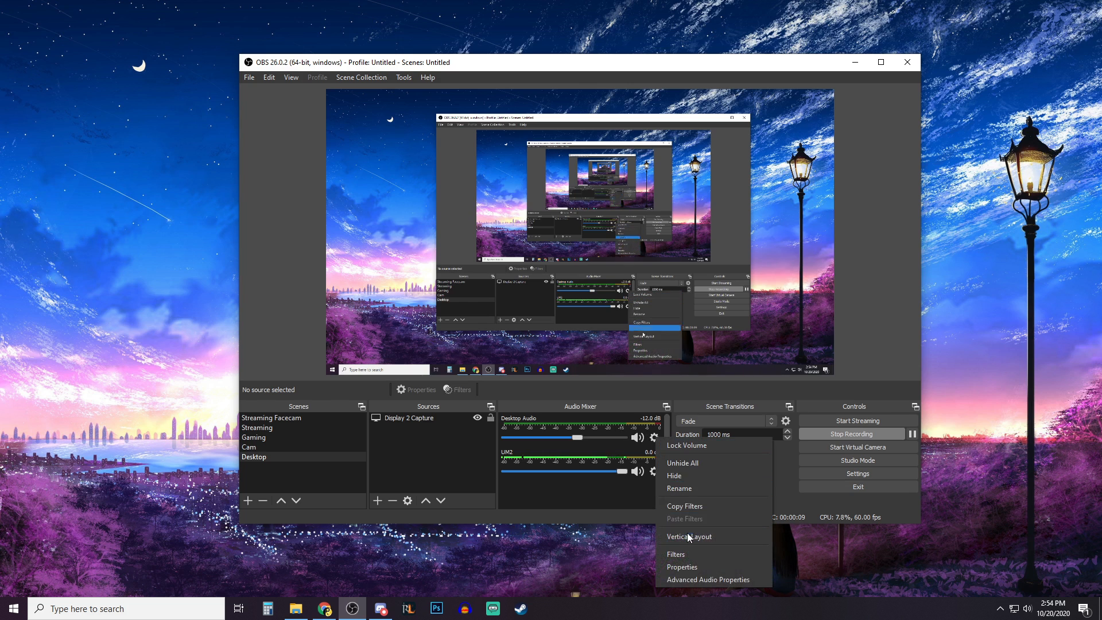
{"action": "left_click", "coordinate": [681, 566]}
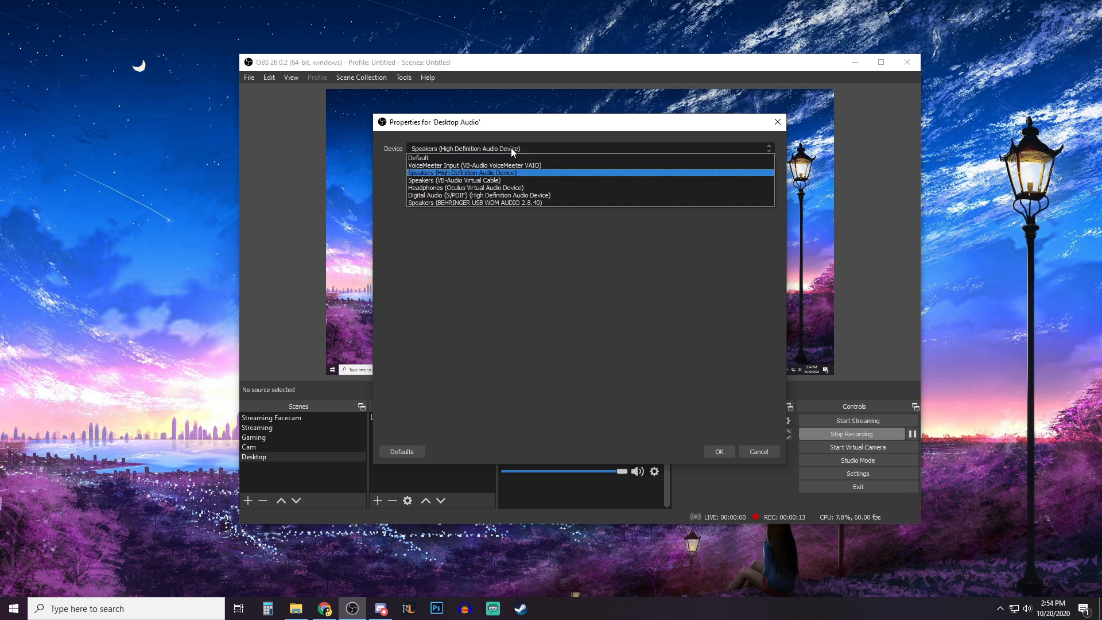
{"action": "left_click", "coordinate": [718, 451]}
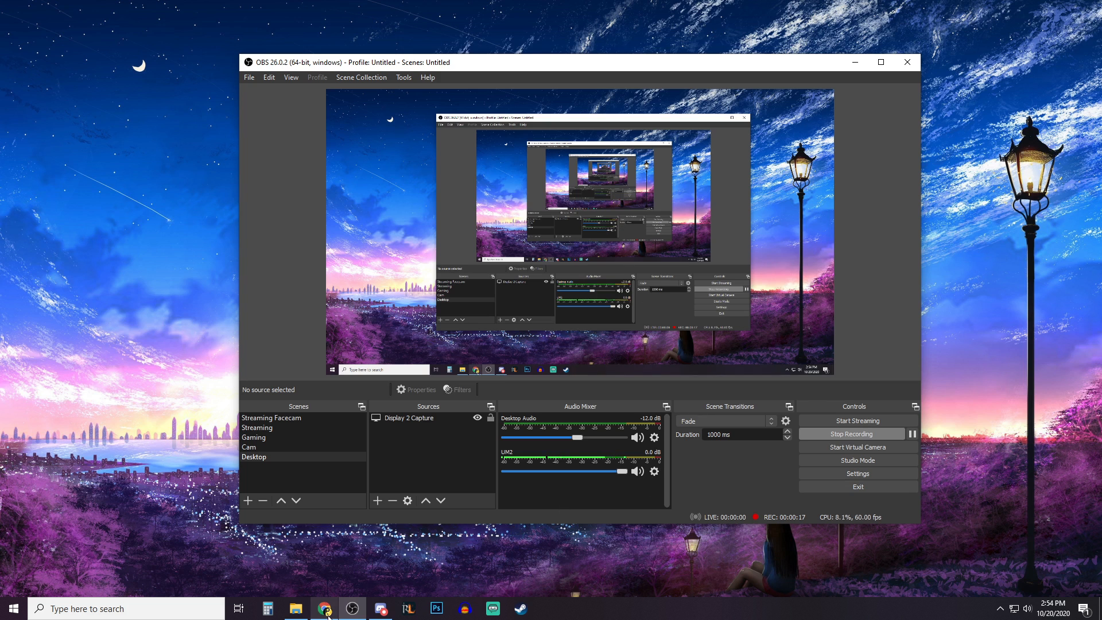
Step: Start playing the Spooky Scary Skeletons YouTube video in the browser
{"action": "left_click", "coordinate": [323, 608]}
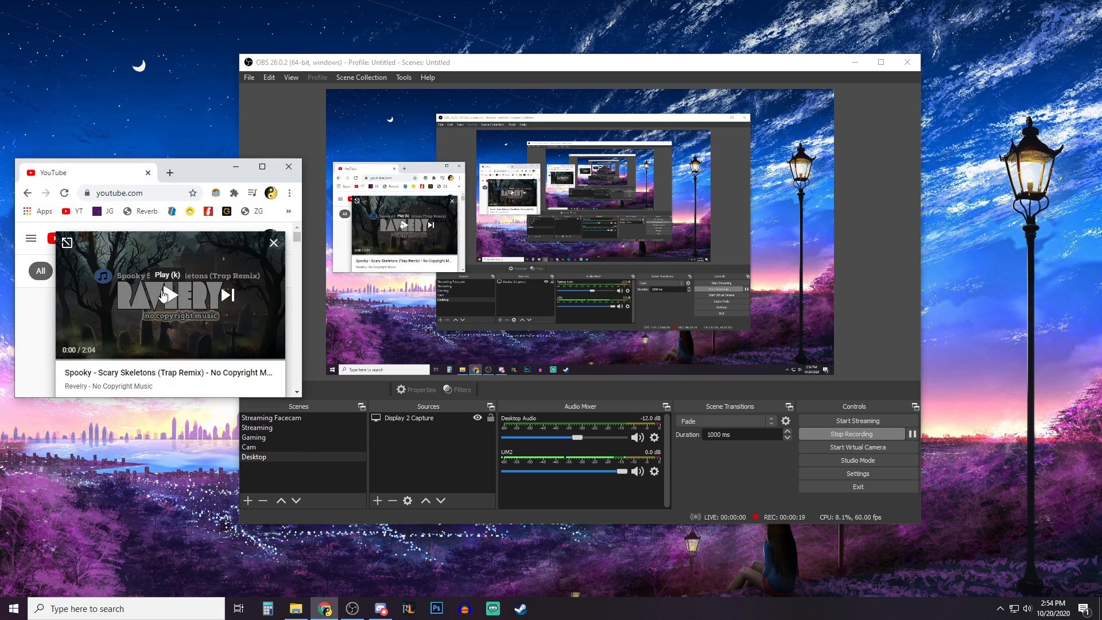
{"action": "left_click", "coordinate": [165, 295]}
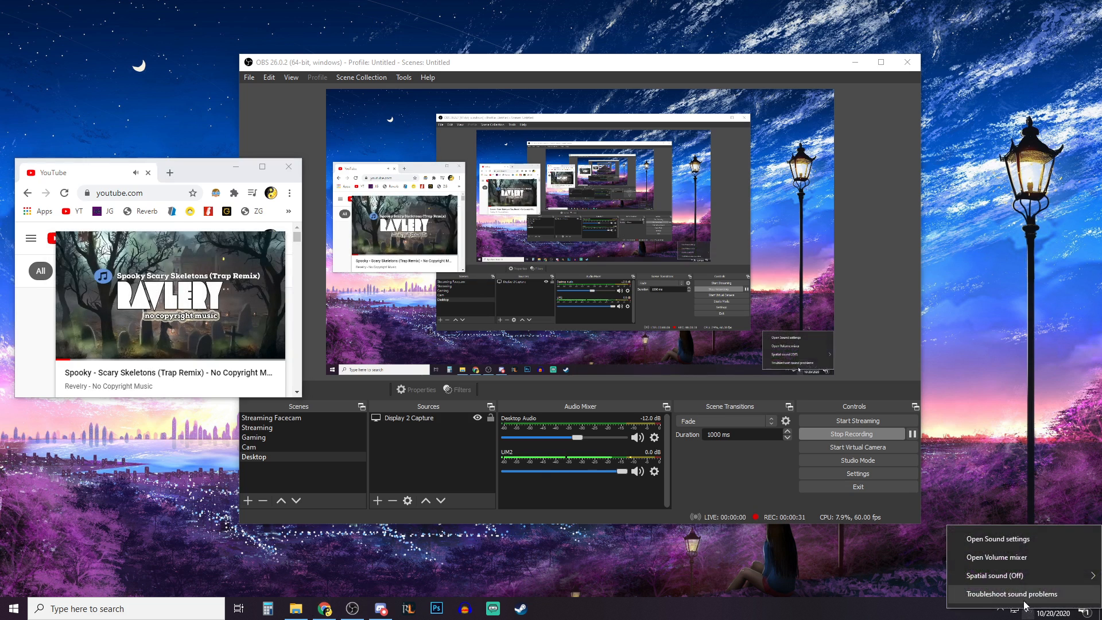
Step: Show the Volume Mixer with Speakers, System Sounds, Discord and OBS, then refocus OBS
{"action": "left_click", "coordinate": [993, 557]}
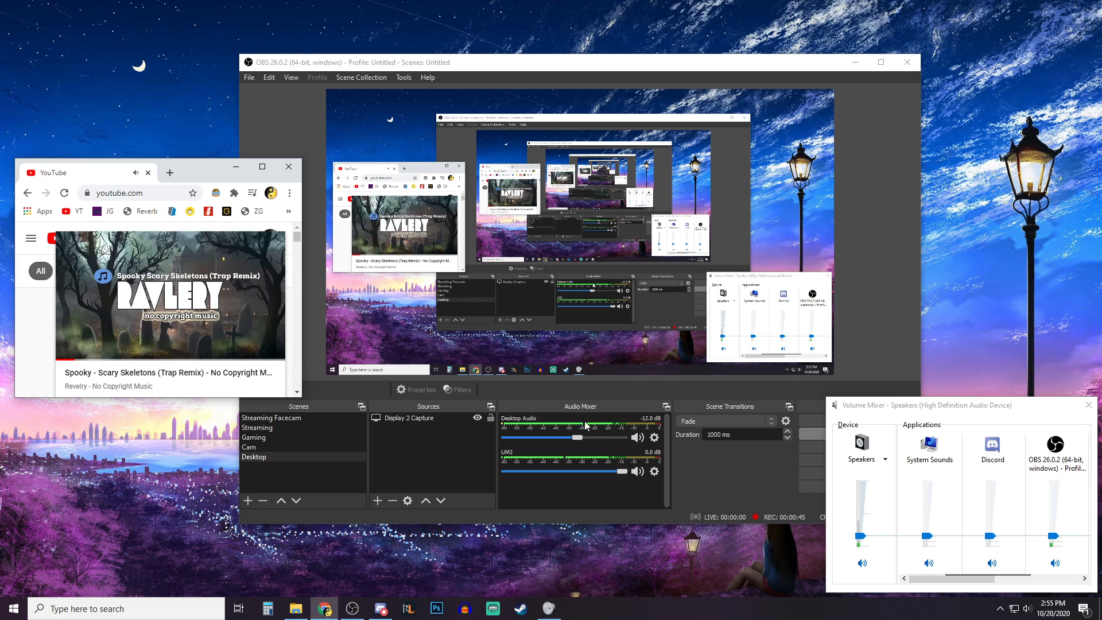
{"action": "left_click", "coordinate": [171, 298]}
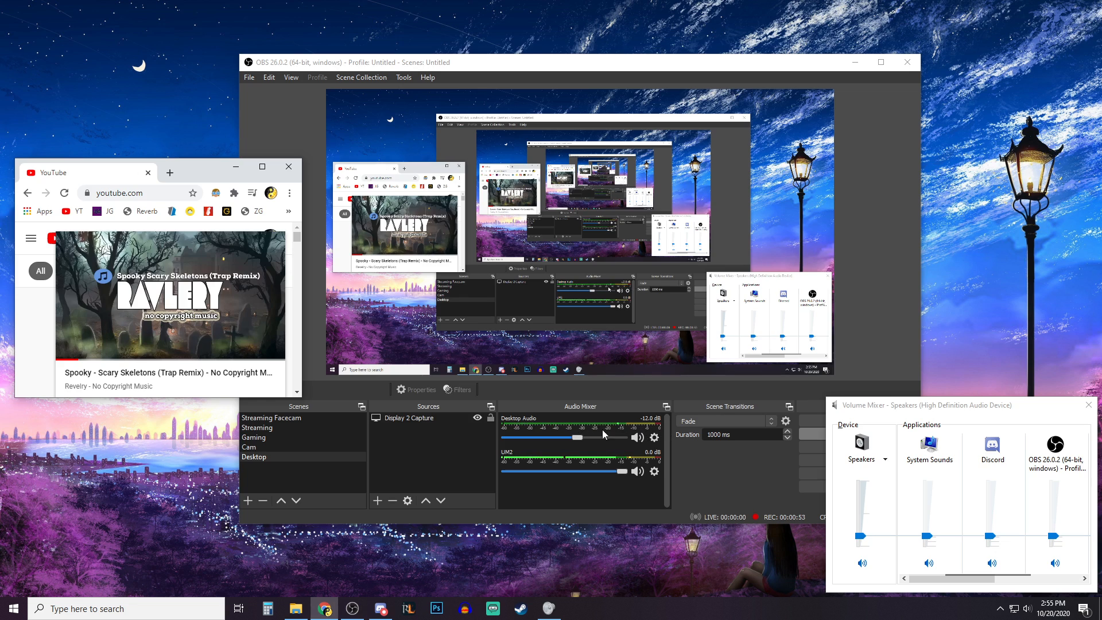
{"action": "mouse_move", "coordinate": [620, 448]}
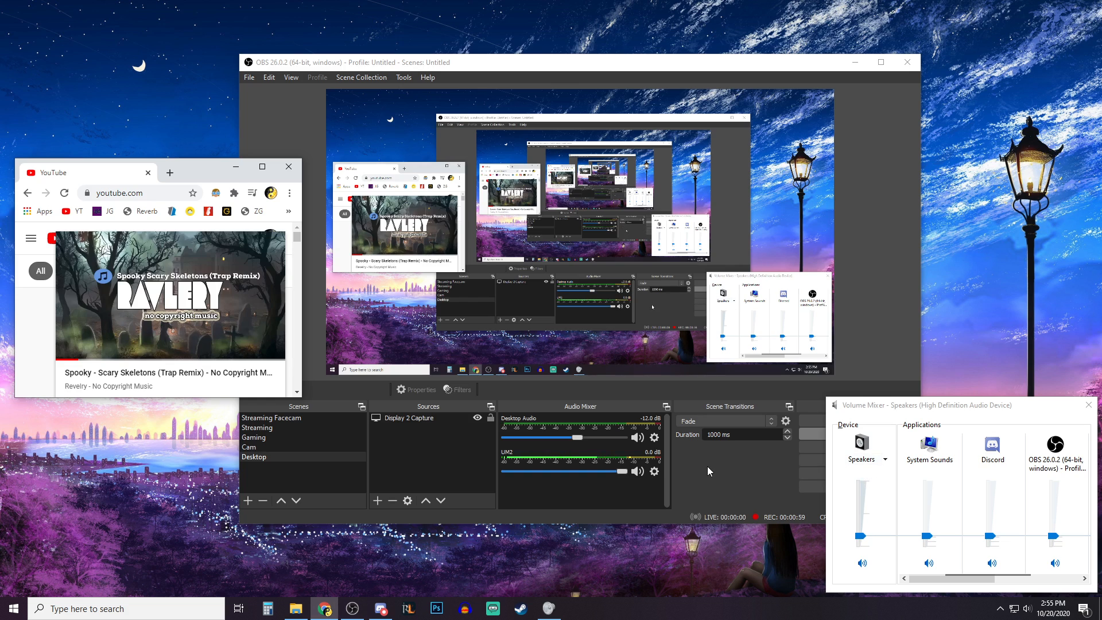
{"action": "mouse_move", "coordinate": [696, 455]}
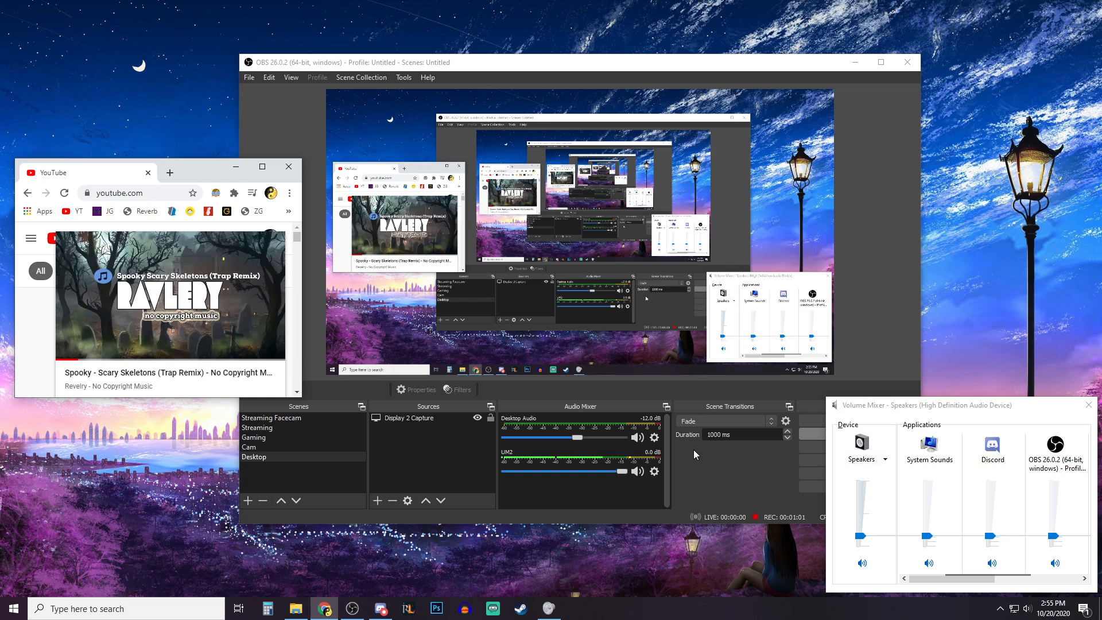